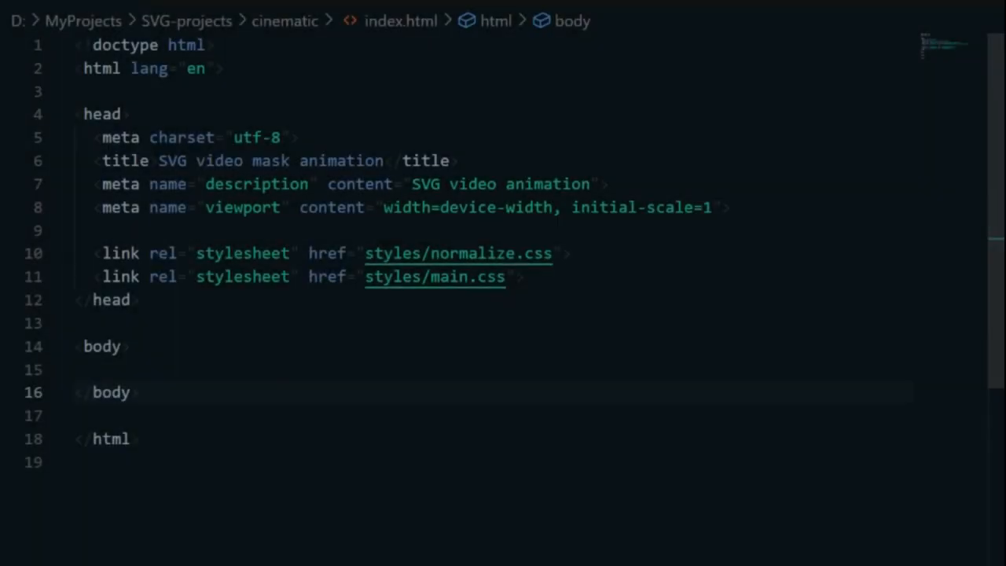
Add a section with class banner containing an h1 heading reading 2060.
type("<")
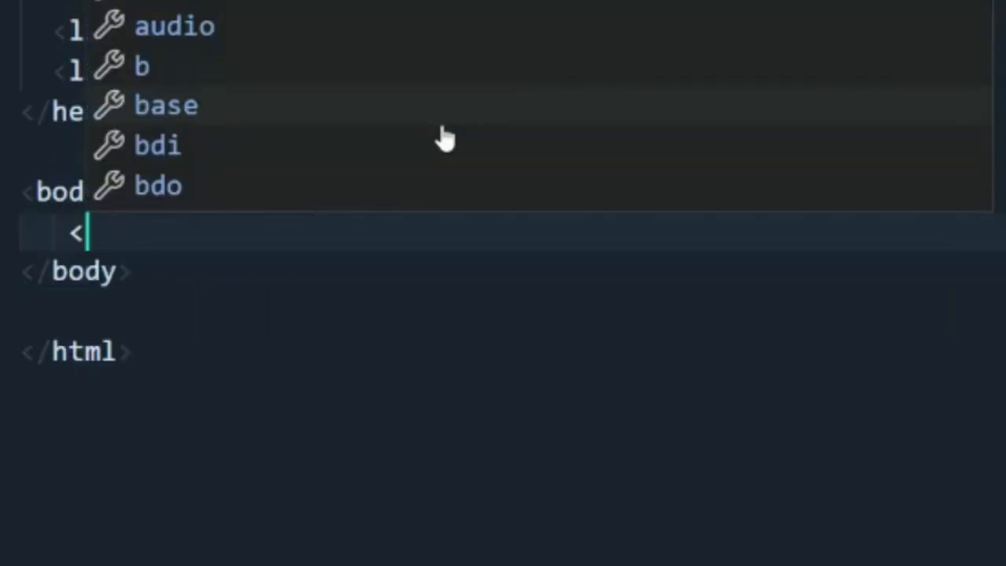
type("section class")
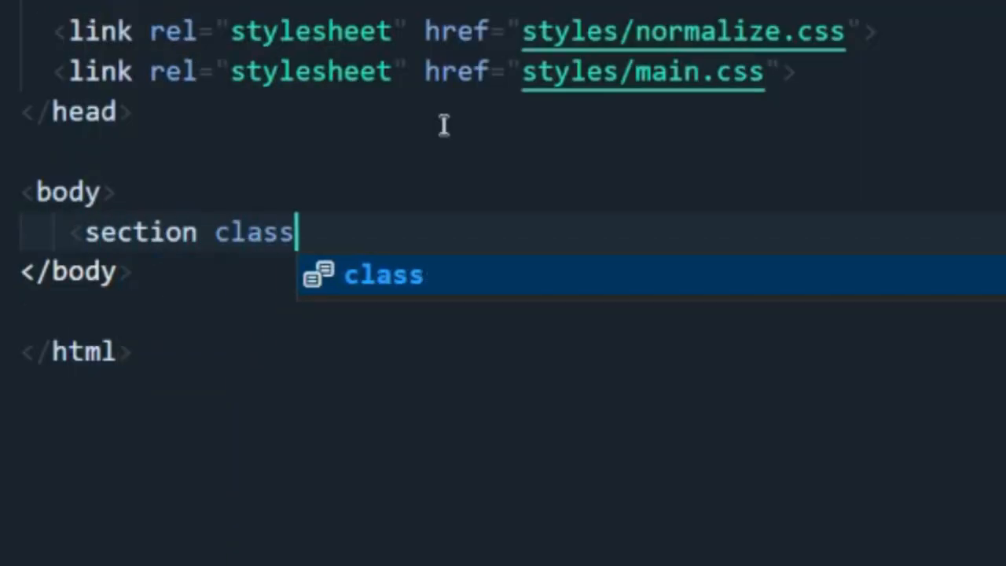
type("=\"banner\"></section>")
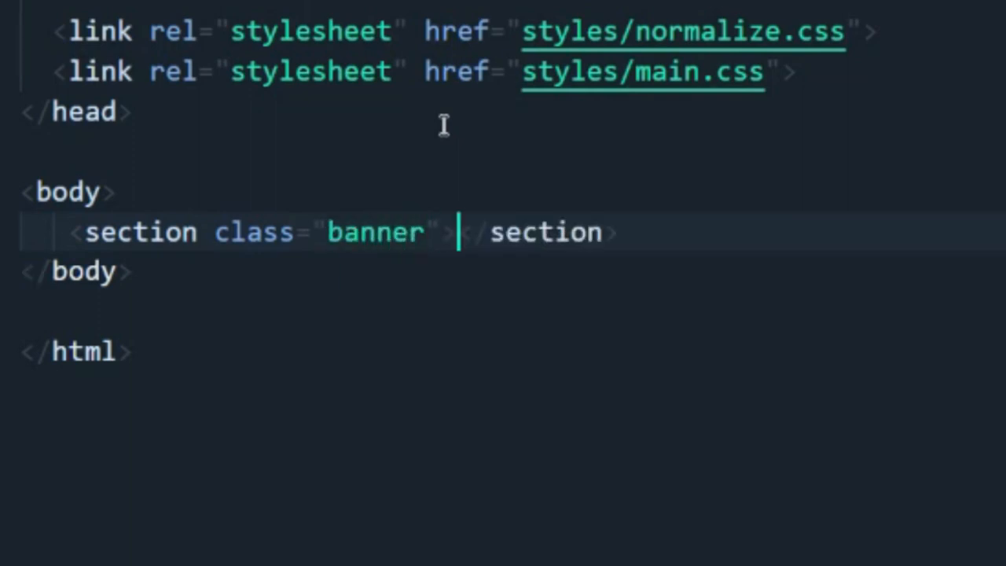
type("<h1>2</h1>")
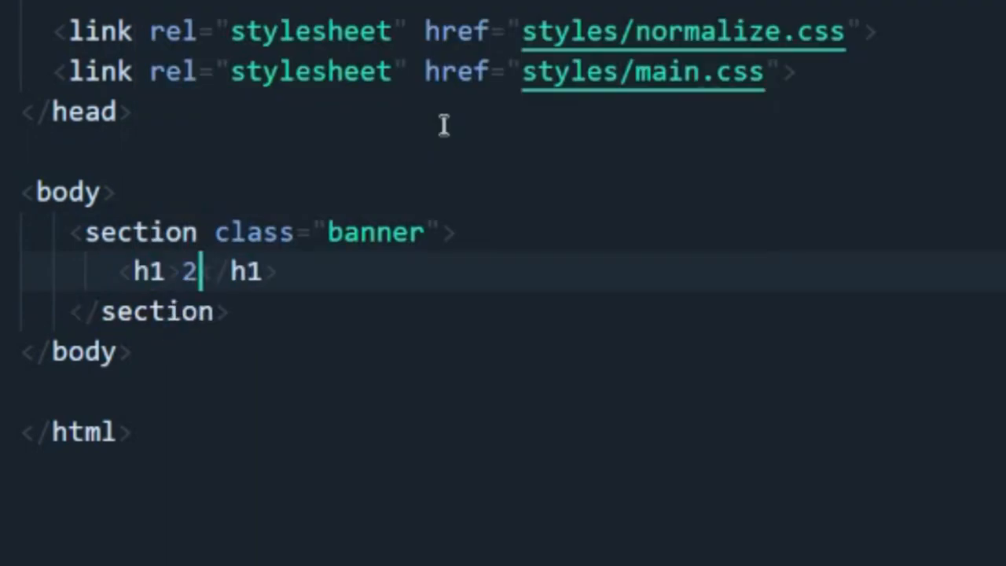
type("060")
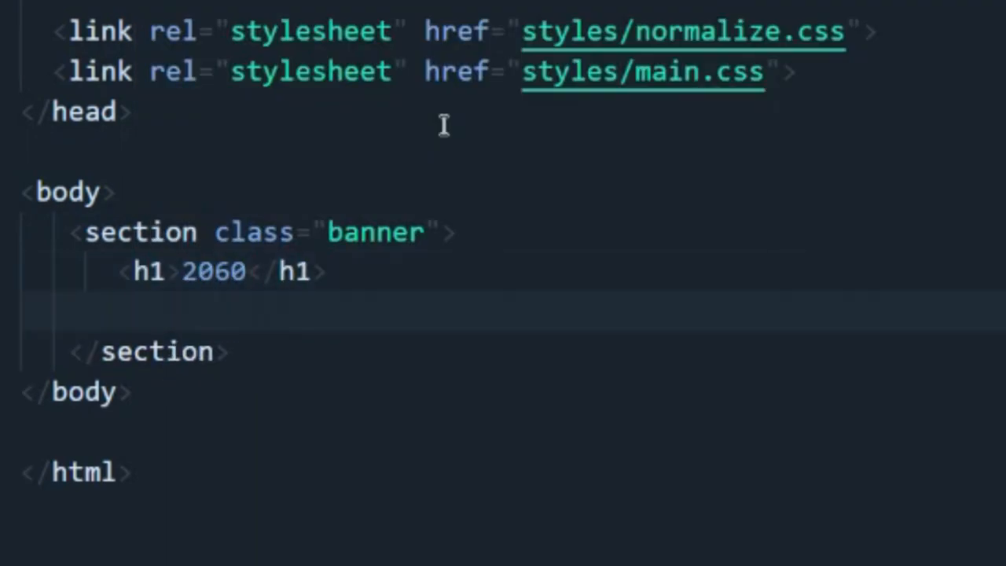
Add an autoplaying video with a source of assets/war.mp4 typed video/mp4.
type("<video autoplay></video>")
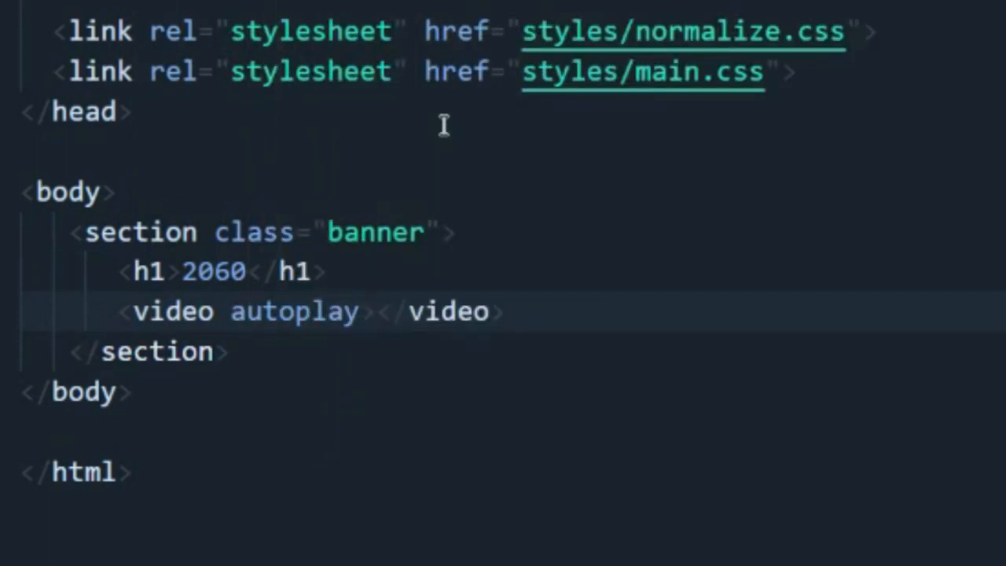
type("<")
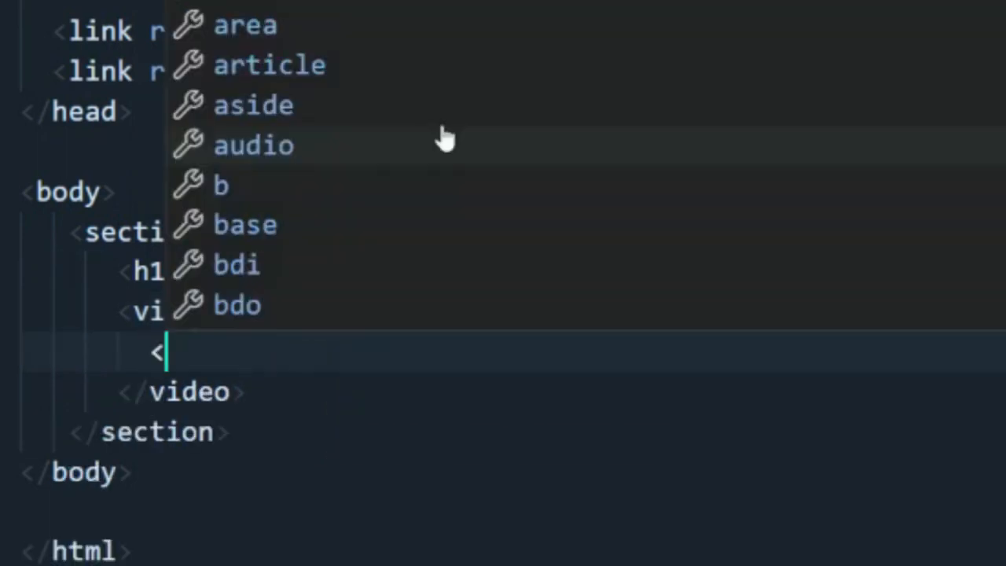
type("source src=\"\"")
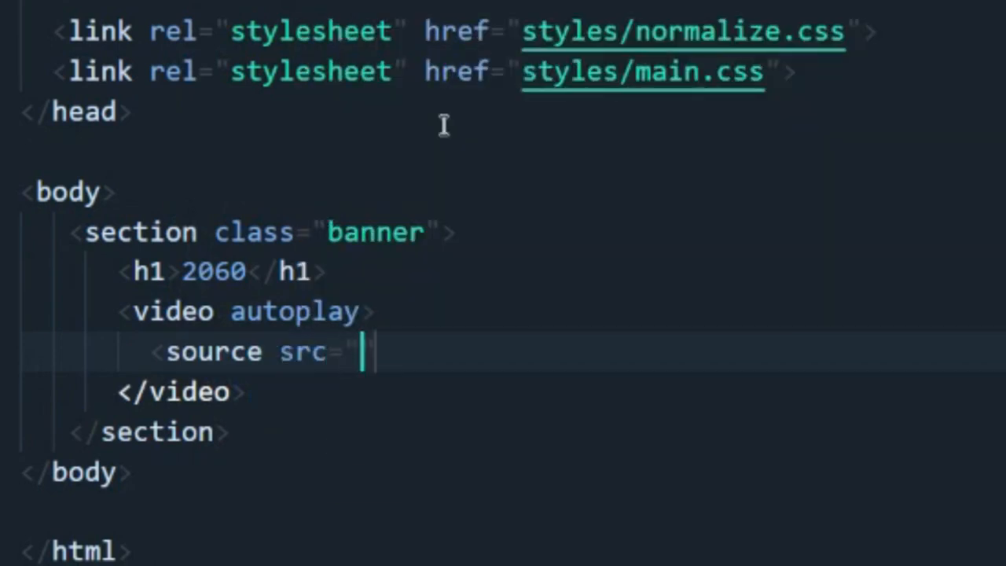
type("assets")
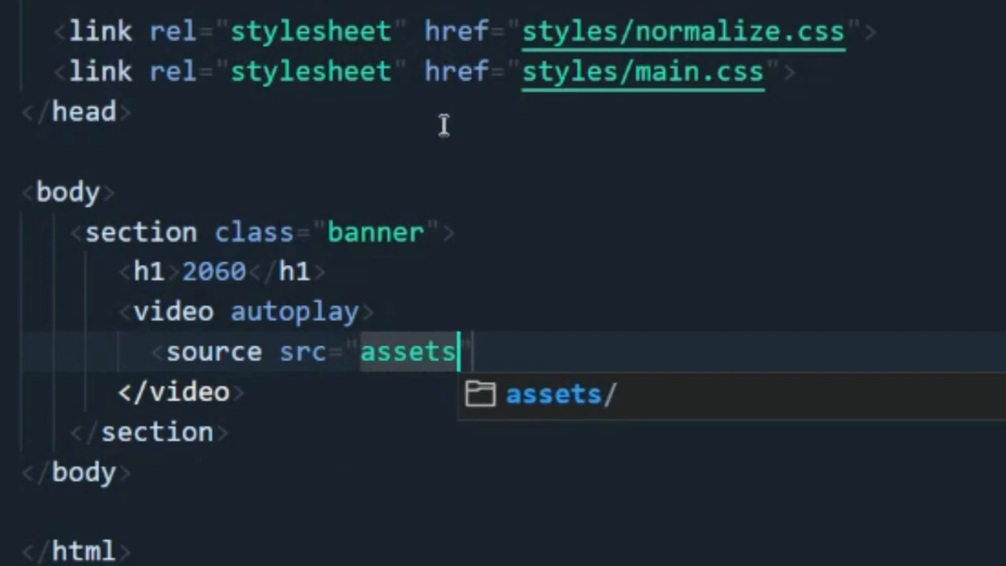
type("/war.mp4")
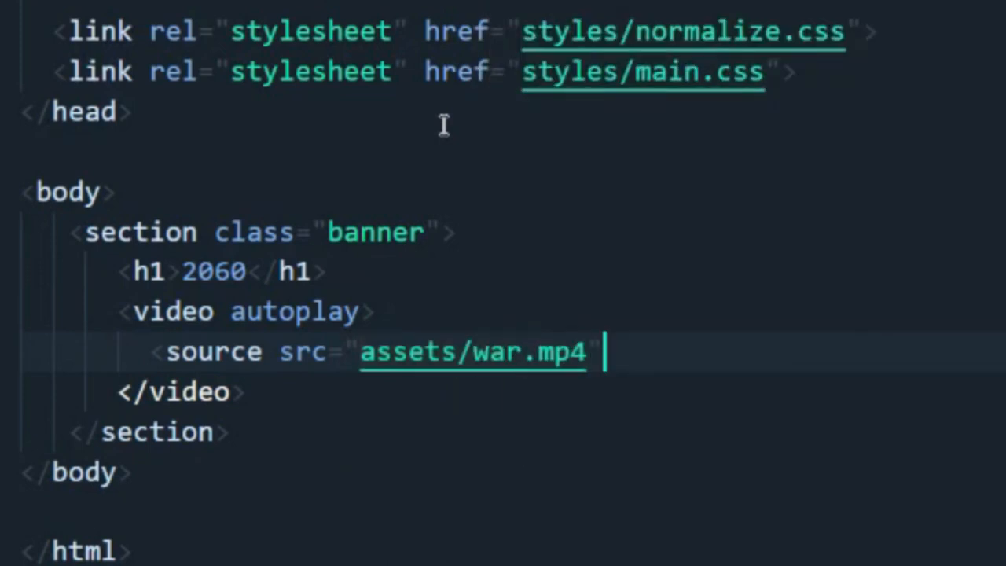
type("type=\"\"")
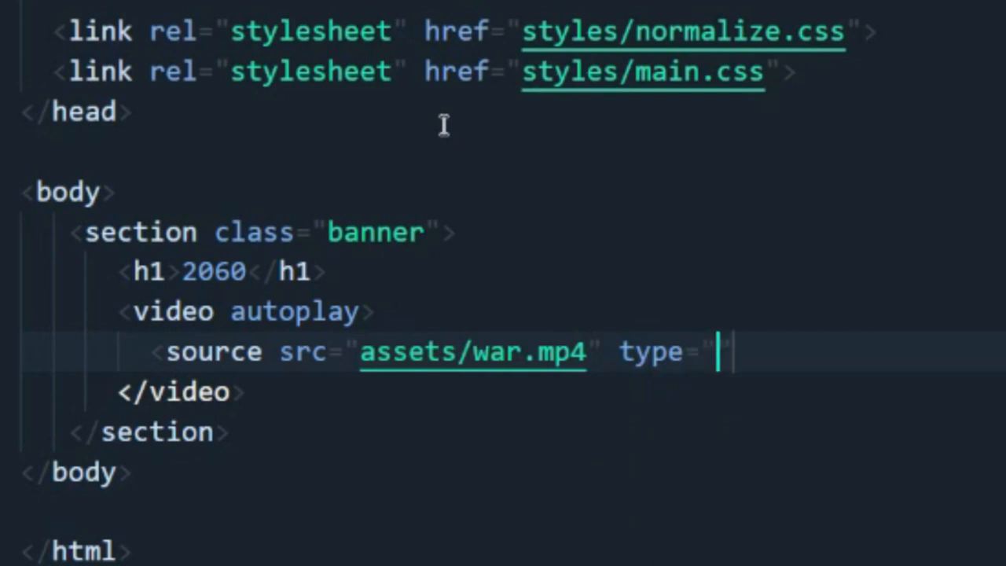
type("video/mp")
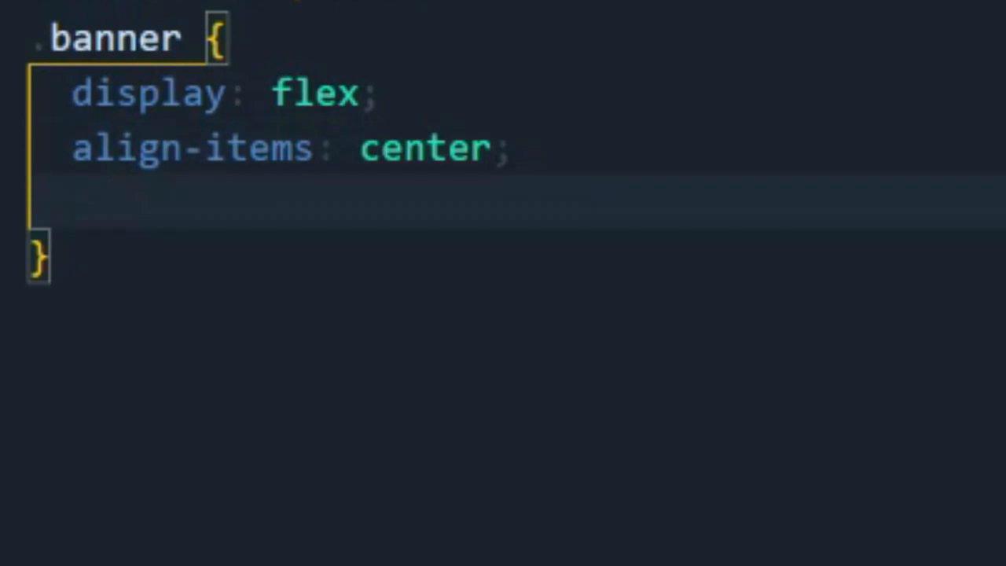
Style .banner as a centred flex box with overflow hidden and 100vh height.
type("justify-content: center;;")
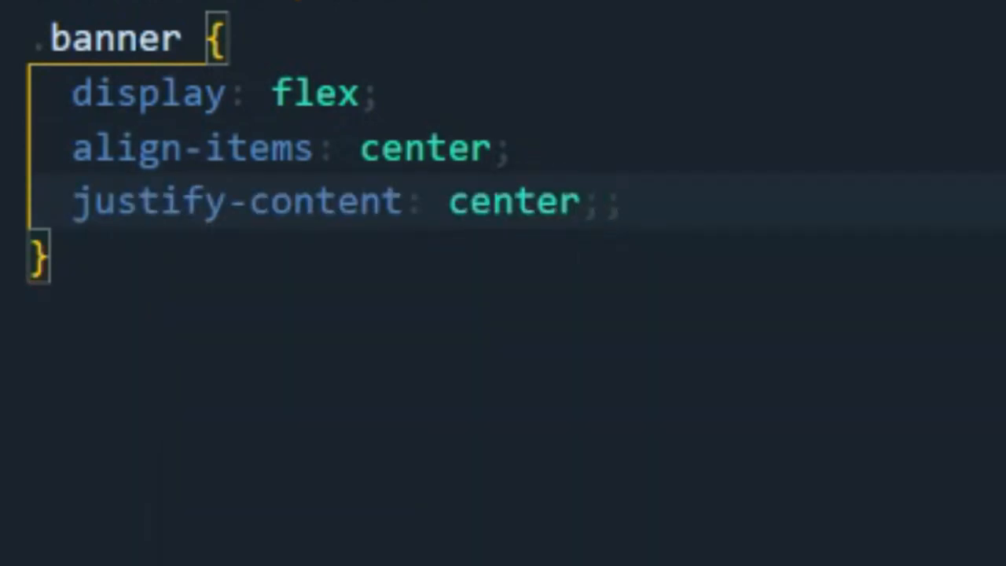
type("overflow: hidden;")
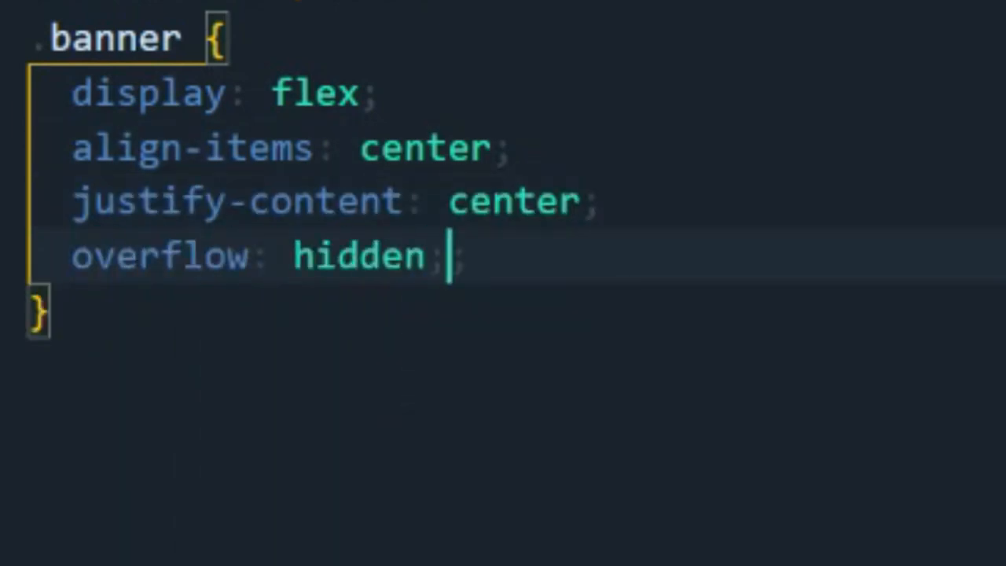
type("height: 100vh;")
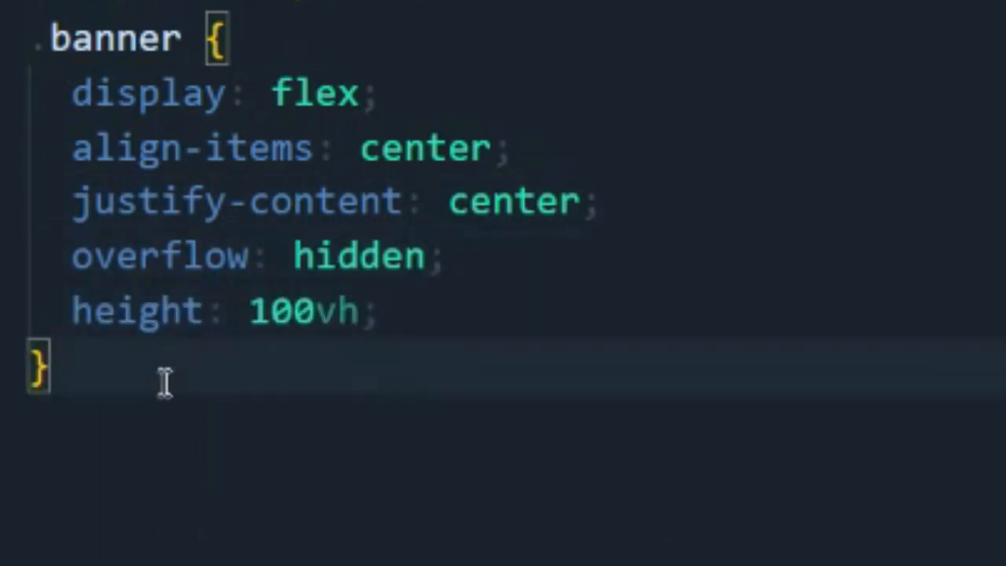
Make .banner video fill 100% with object-fit cover, absolutely positioned at top-left 0.
type(".banner video {")
type("object-fit: cover;")
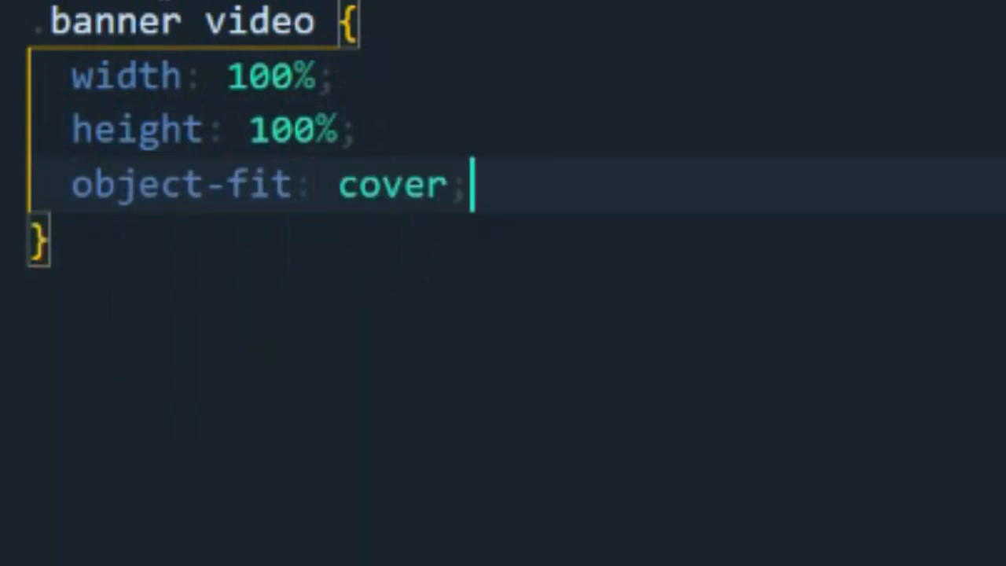
type("position:")
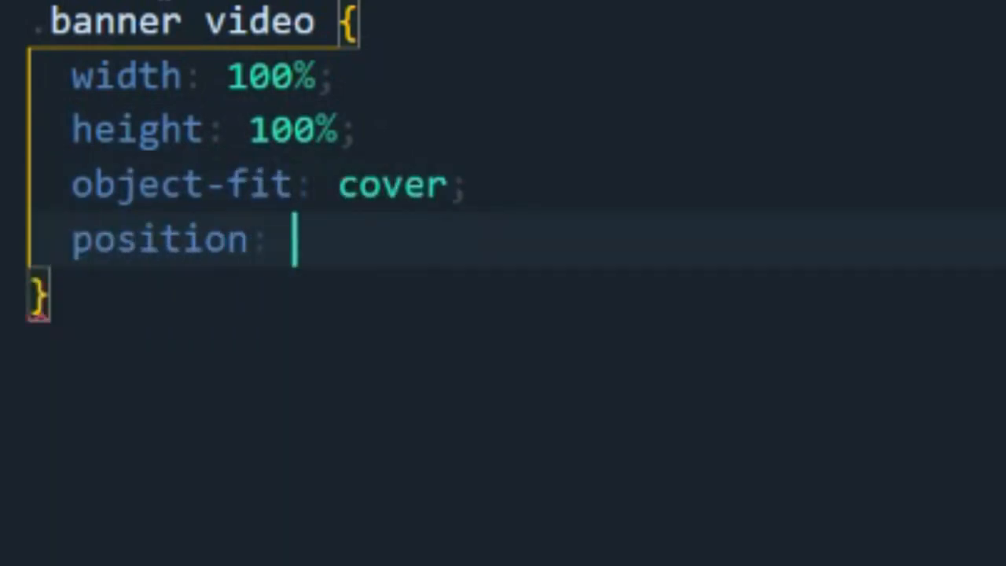
type("absolute;")
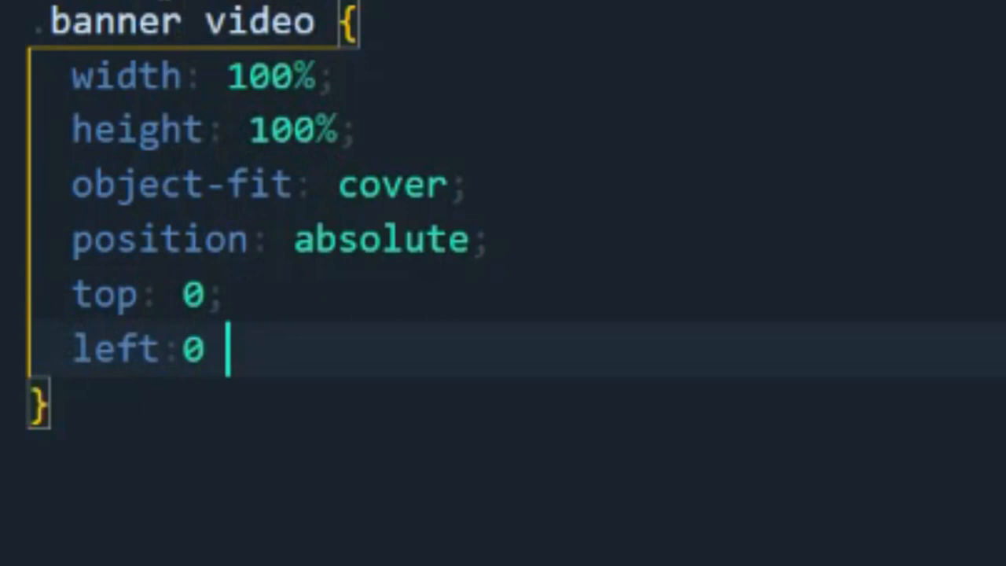
Style .banner h1 as bold 10rem Impact, uppercase, colour #fff.
type(".banner h1 {")
type("font: b")
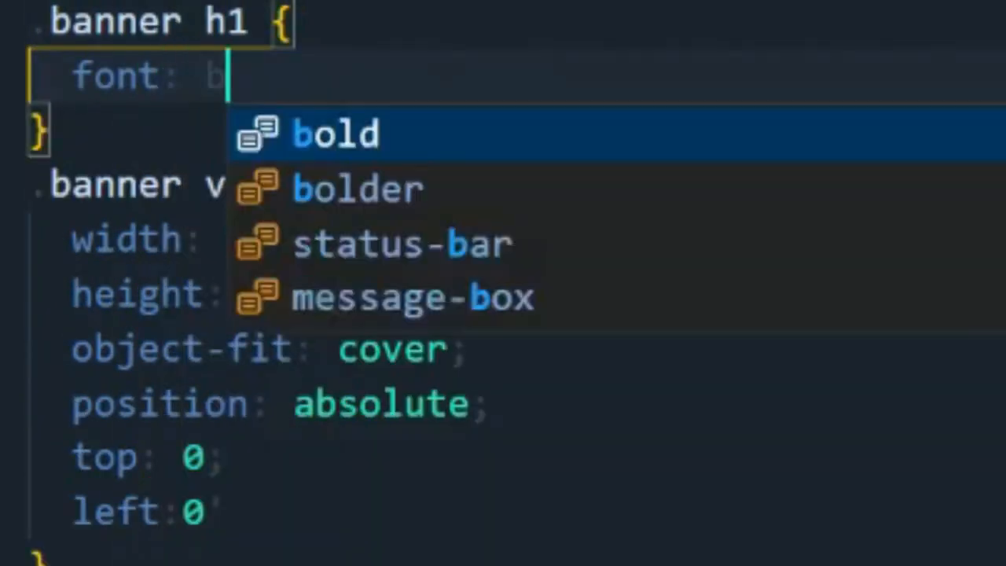
type("old 10rem 1 Impact, sans-serif;")
type("color: #")
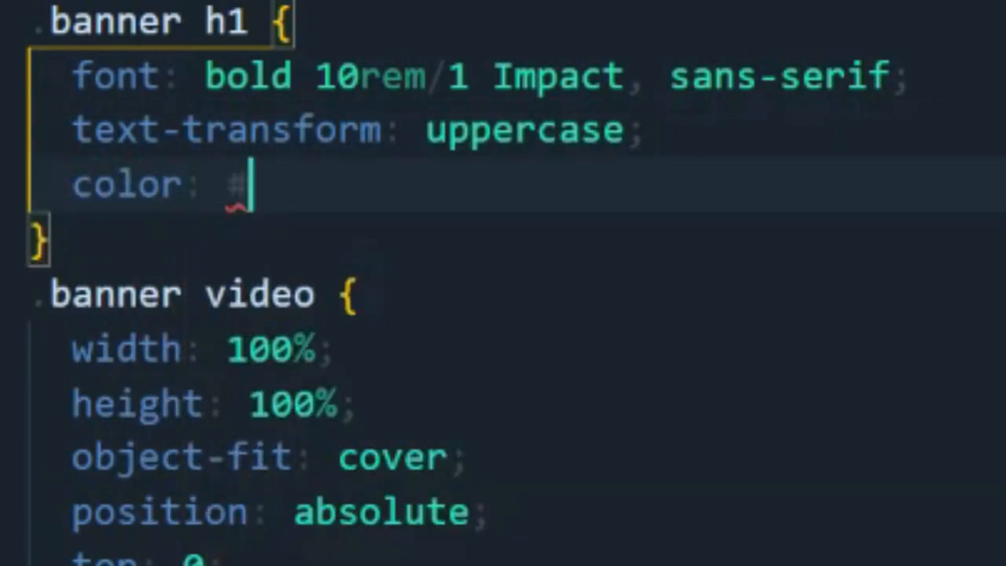
type("fff;")
type("white-space: nowrap;")
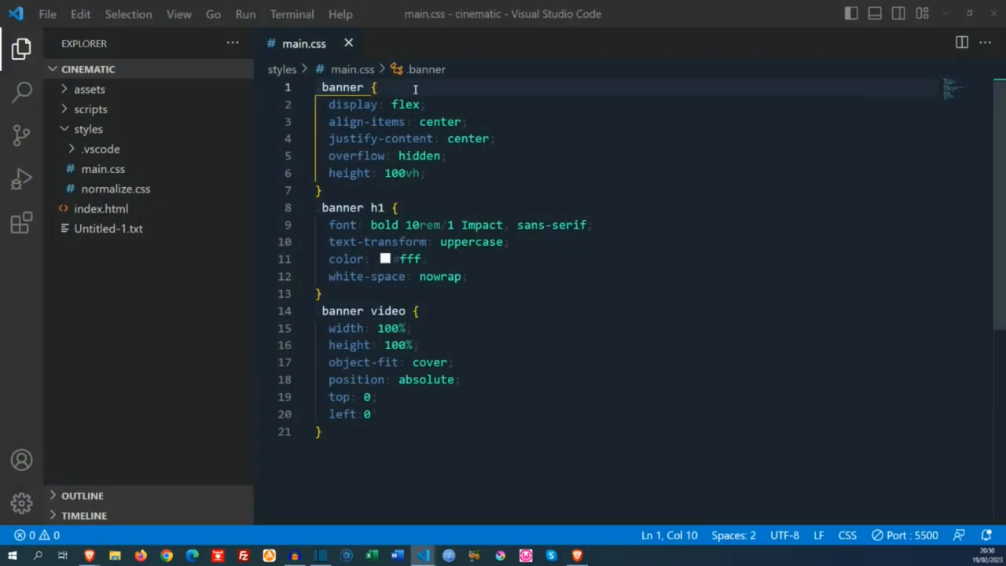
Give the banner a black background and the video mix-blend-mode: multiply.
type("background: #000;")
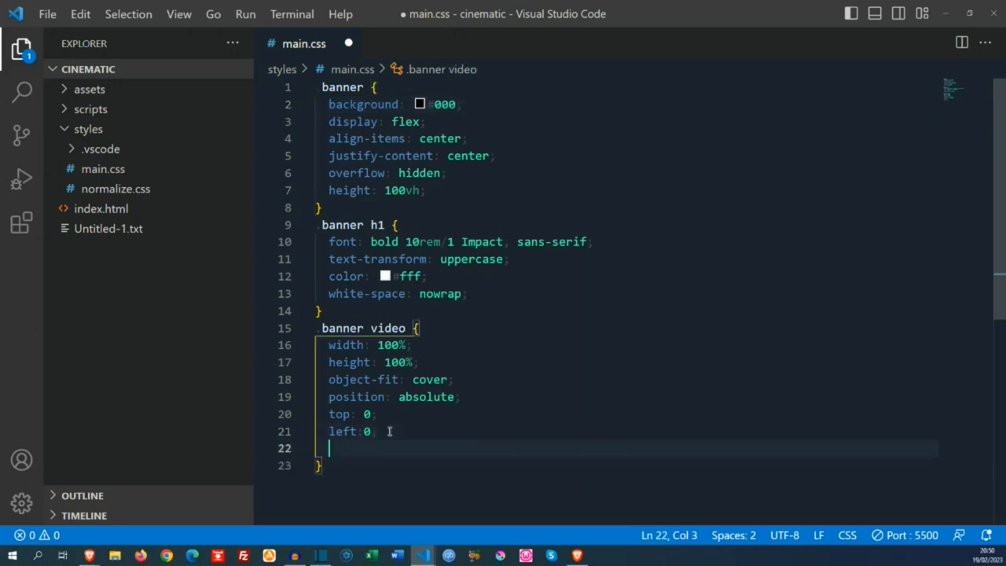
type("mix-blend-mode:")
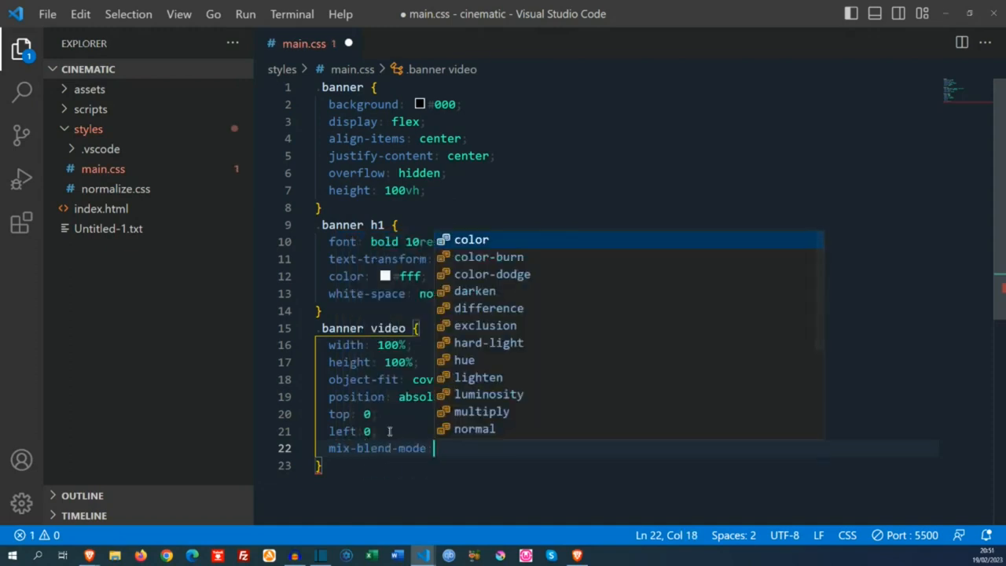
type("multi")
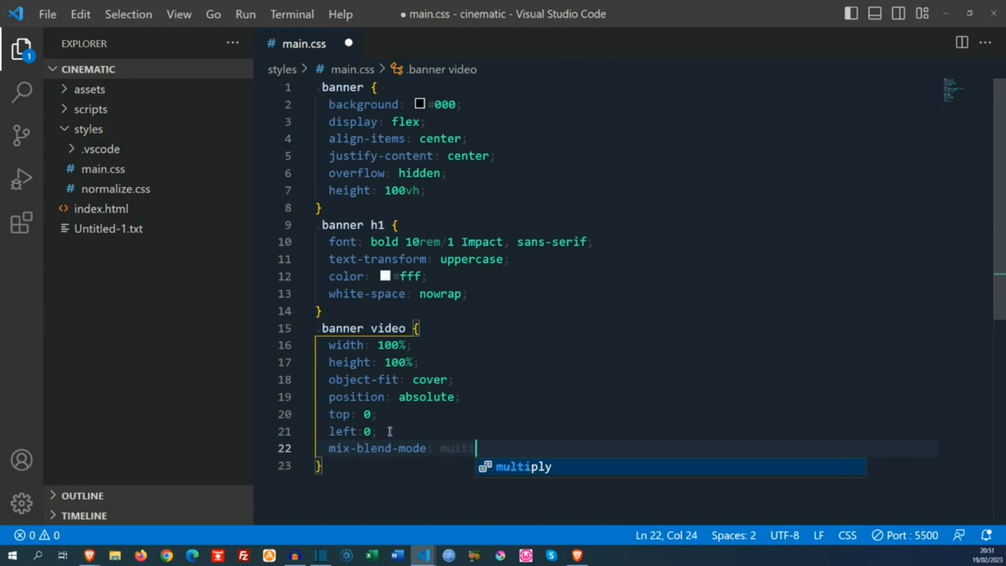
key("Tab")
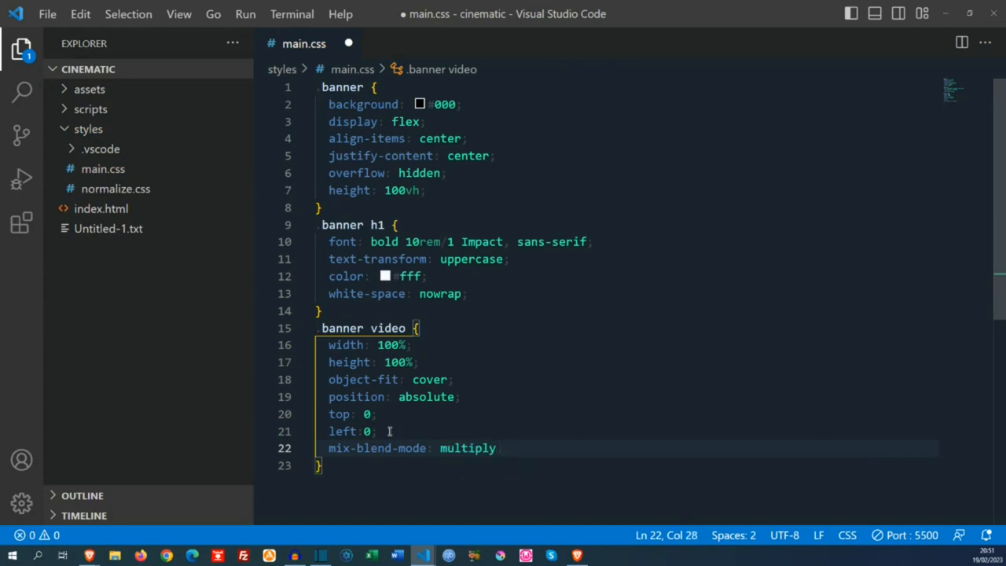
mouse_move(525, 383)
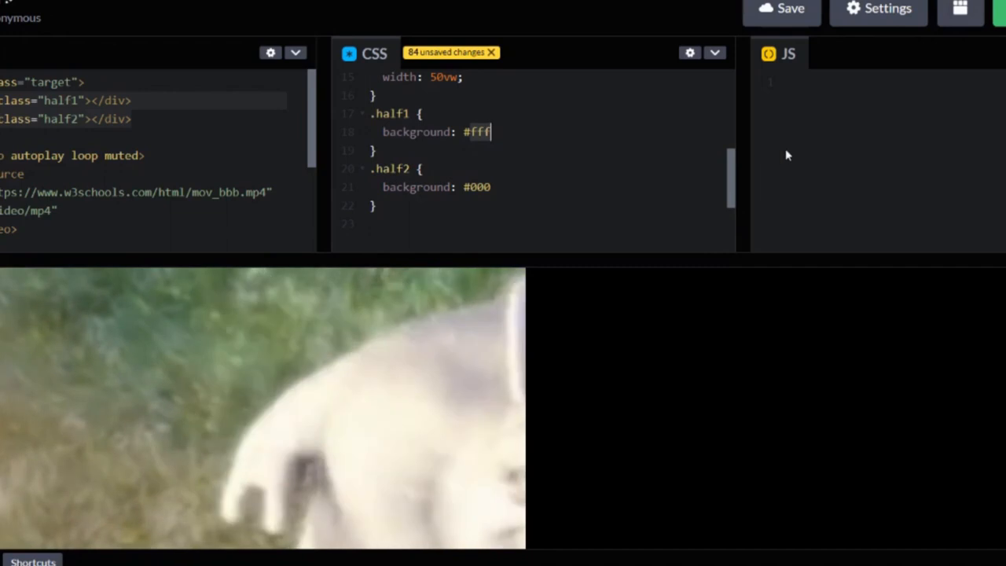
Toggle .half1 background between #000, #fff and #ccc and give it width 10%.
type("000")
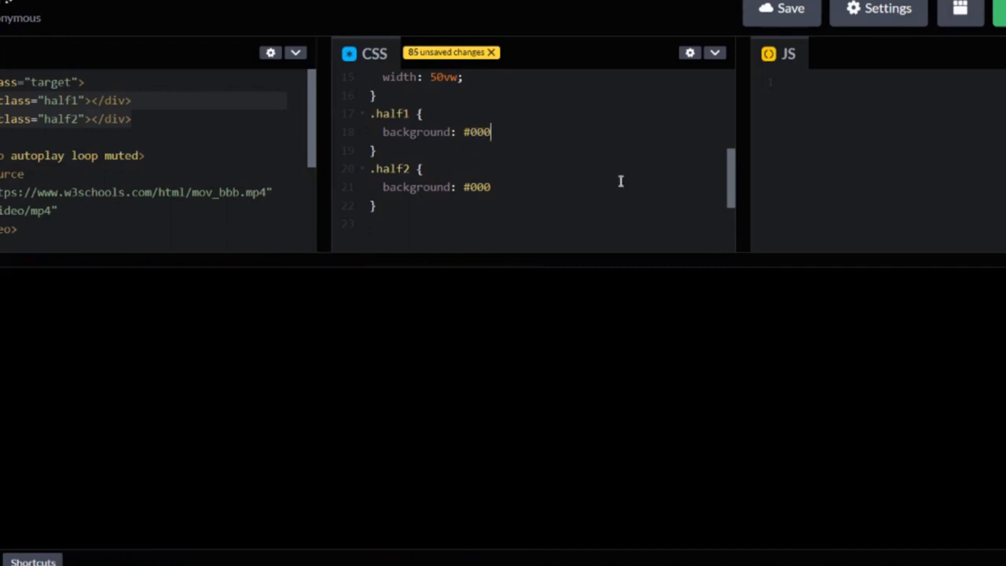
type("fff")
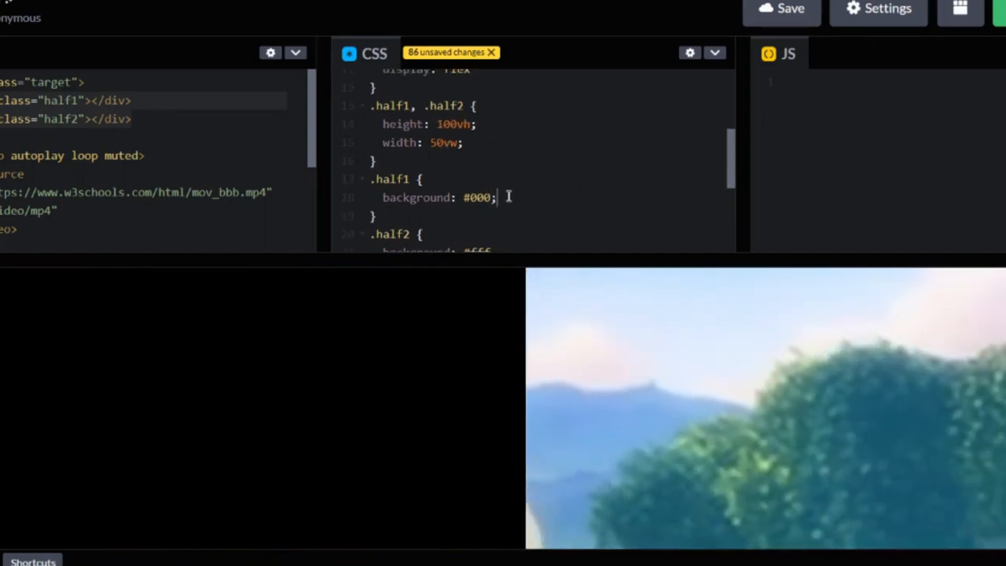
type("width:0")
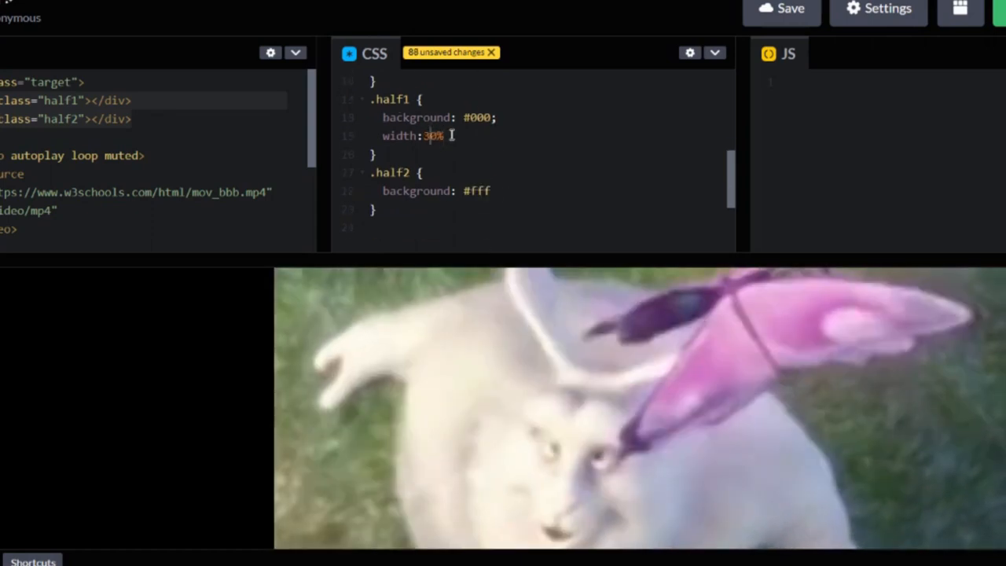
type("10%")
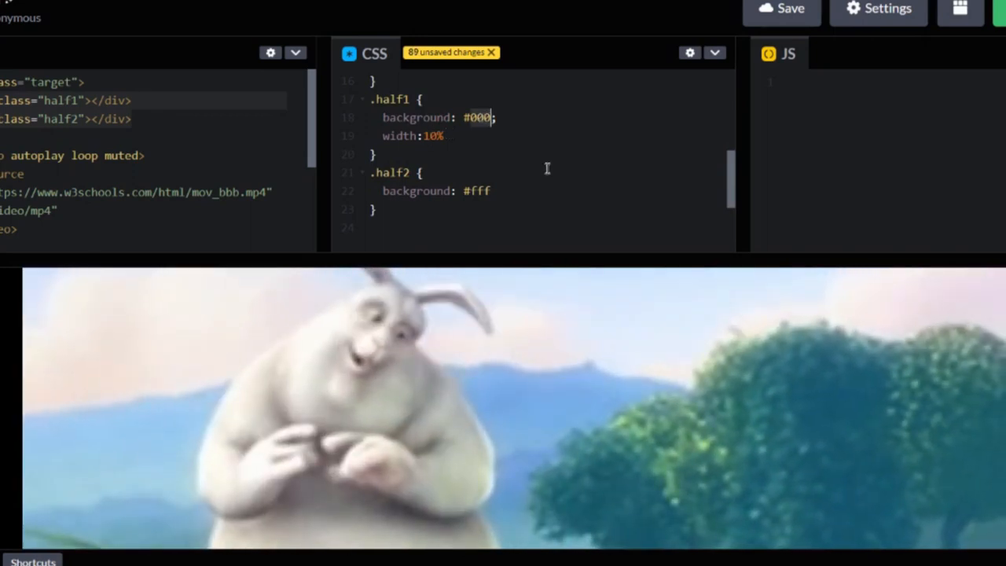
type("ccc")
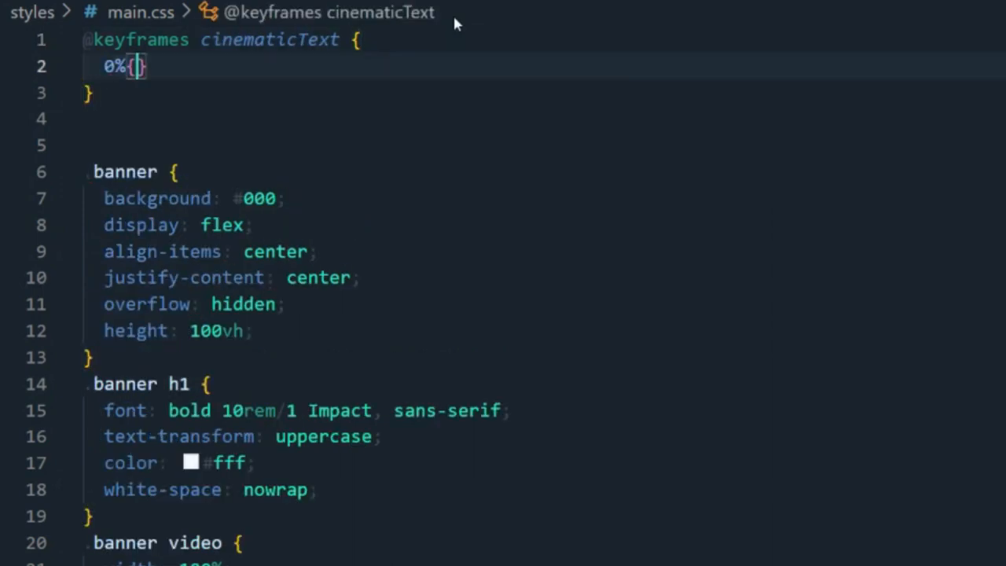
Write cinematicText keyframes scaling 90 at -1vw, then 4.5, then 2.5 with translateX.
type("transform: scale(90")
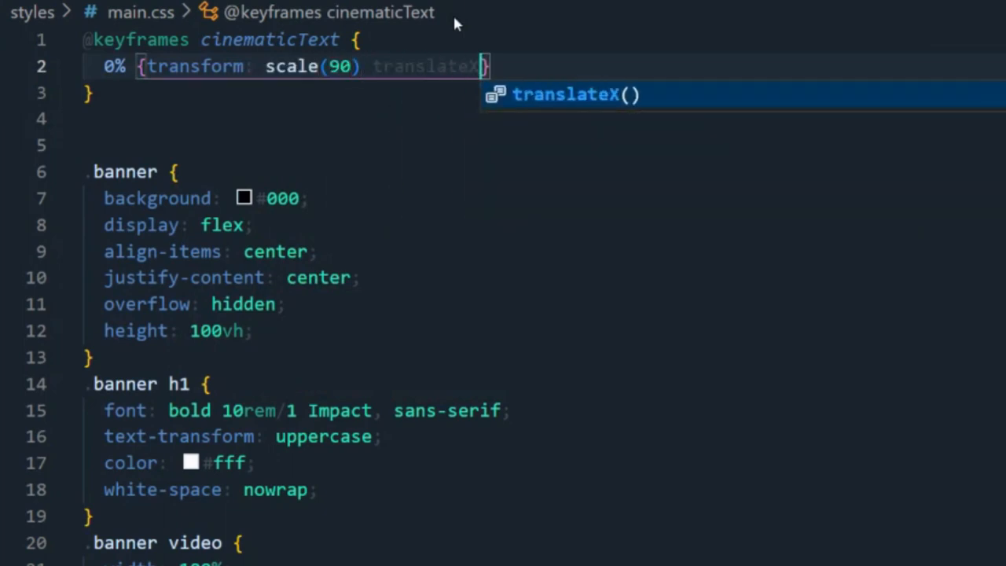
type("(-1vw);")
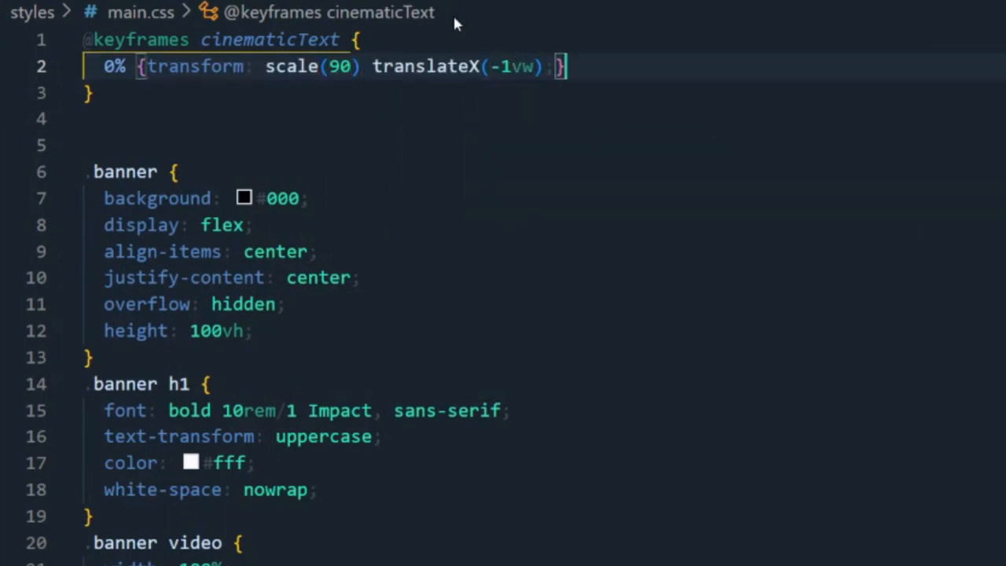
type("50% {transform: scale(4.5) translateX(0);")
type("1")
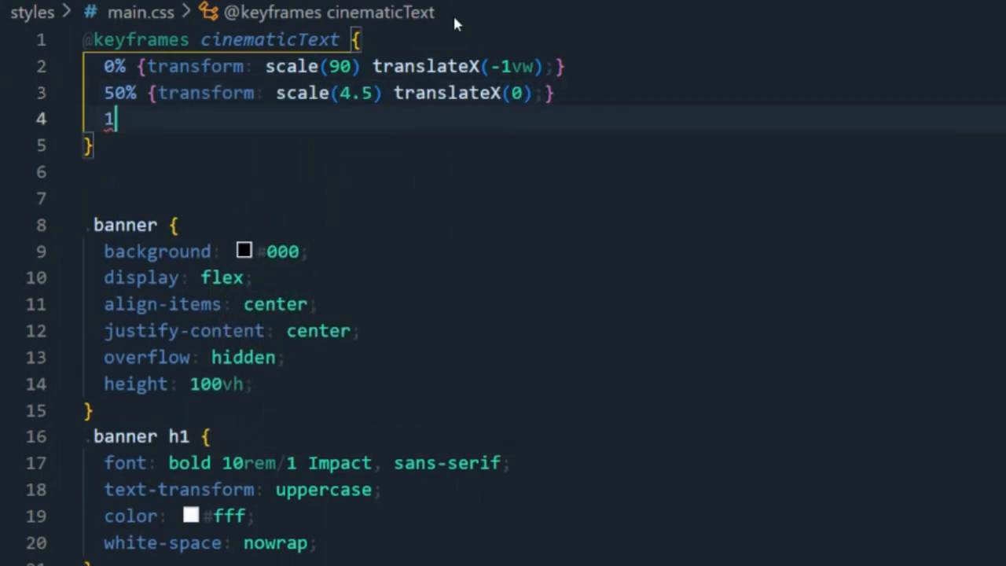
type("00% {transform: scale")
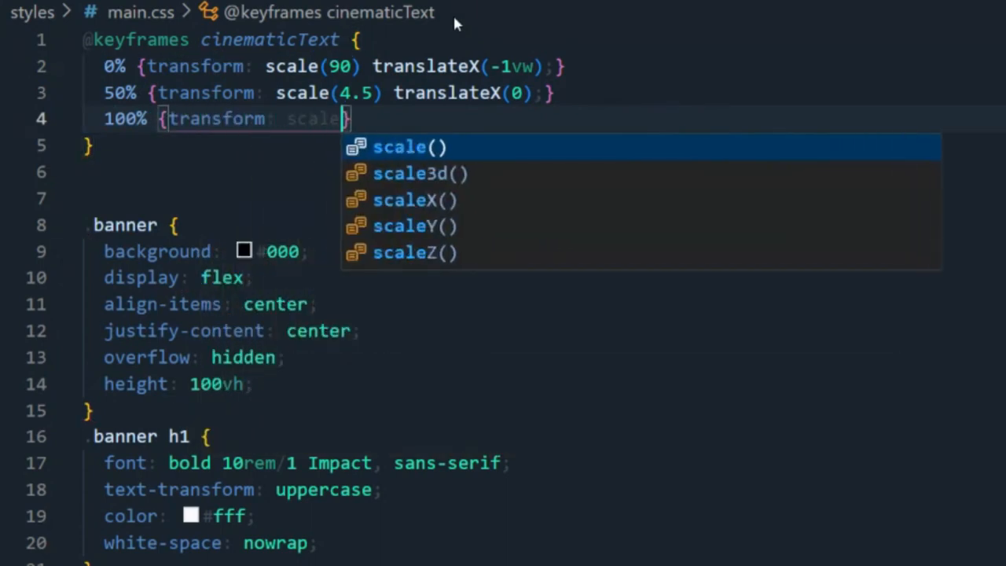
type("(2.5) translateX(")
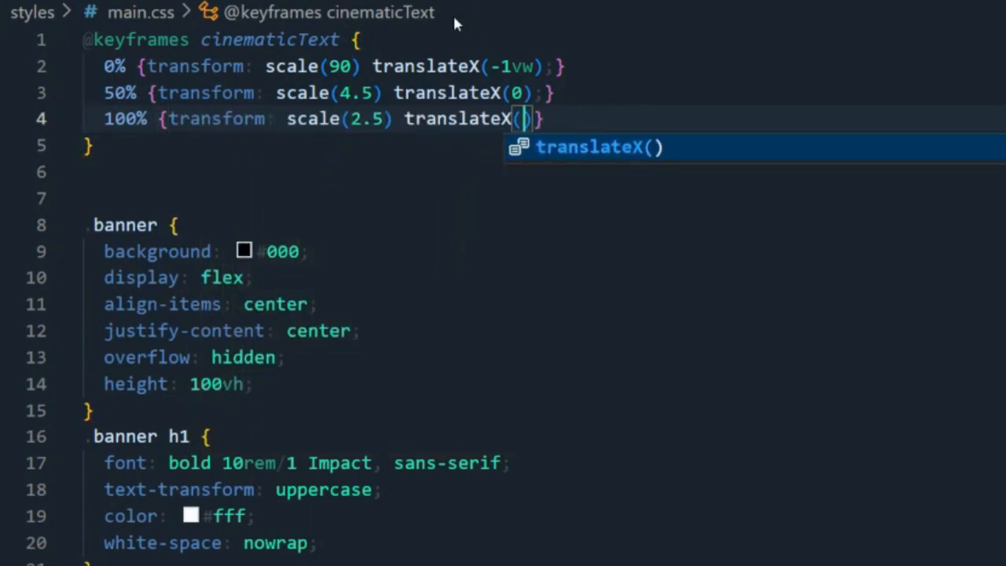
scroll("down", 3)
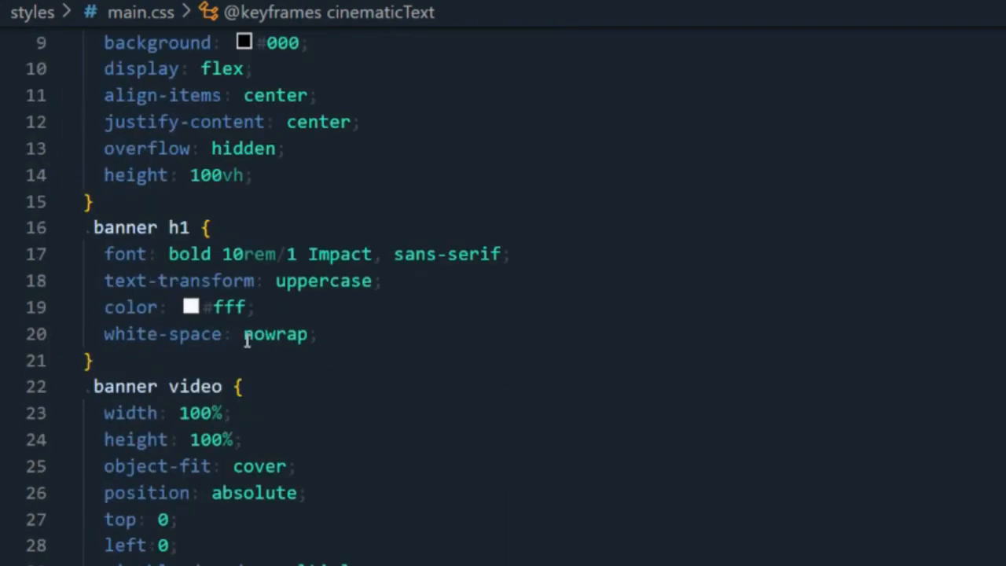
Animate .banner h1 with 5s cinematicText, 6s delay, both fill, one run, cubic-bezier easing.
type("animation:")
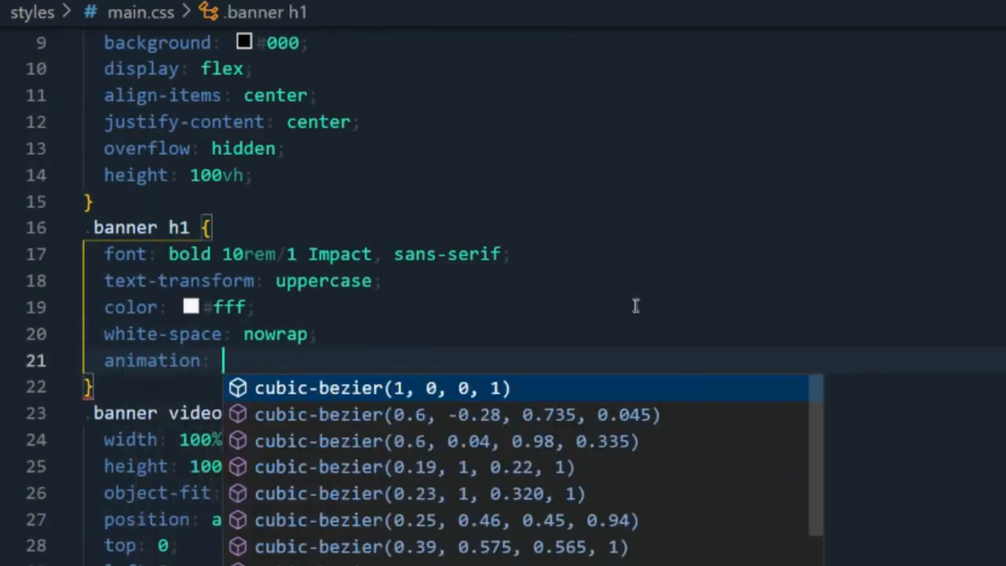
type("5s cinematicText")
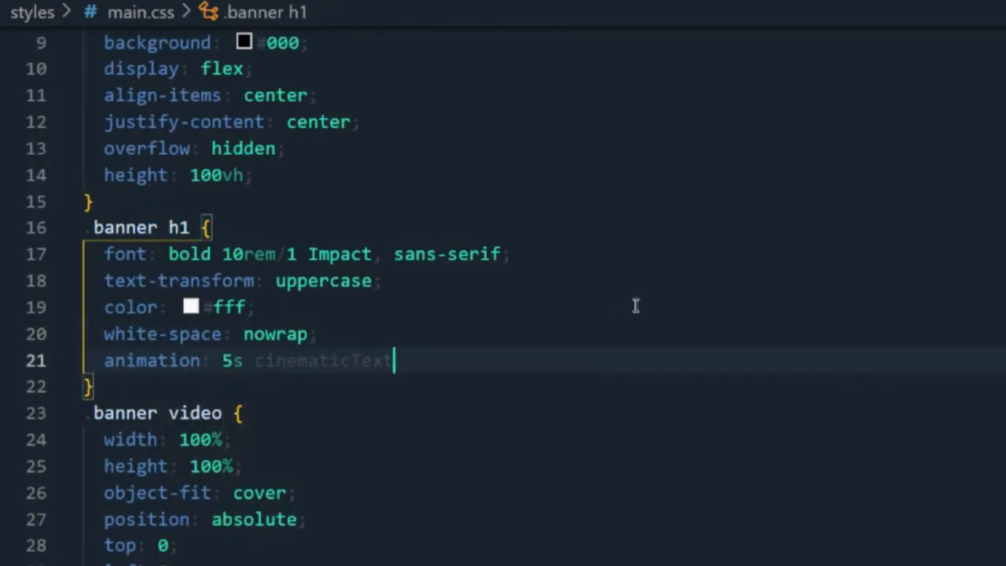
type("6s")
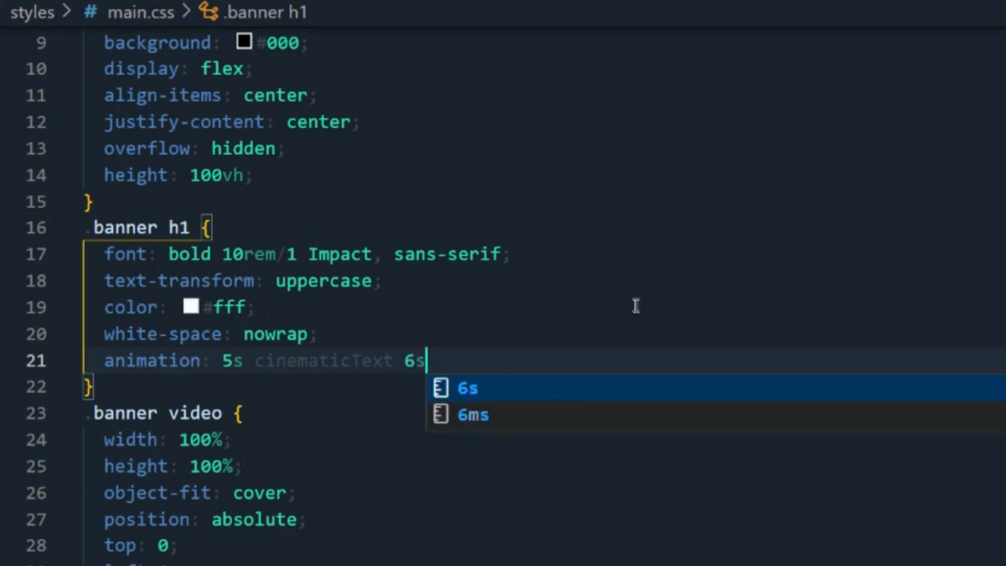
type("both 1 cubic-bezier(0, 0, .55, .55);")
left_click(550, 333)
type("text-align: center;")
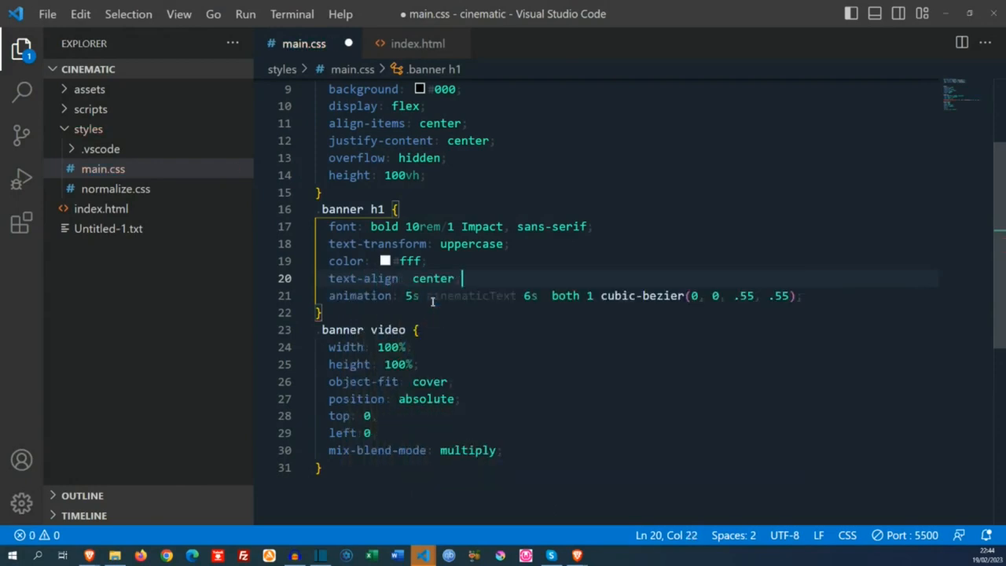
In index.html, insert a <br> between 'final' and 'hours' in the heading.
left_click(418, 44)
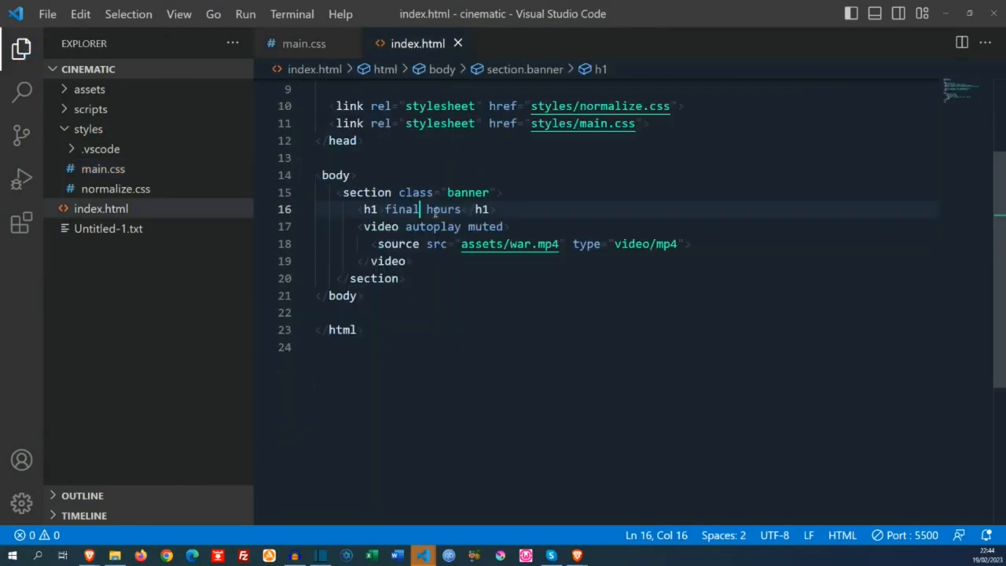
type("<")
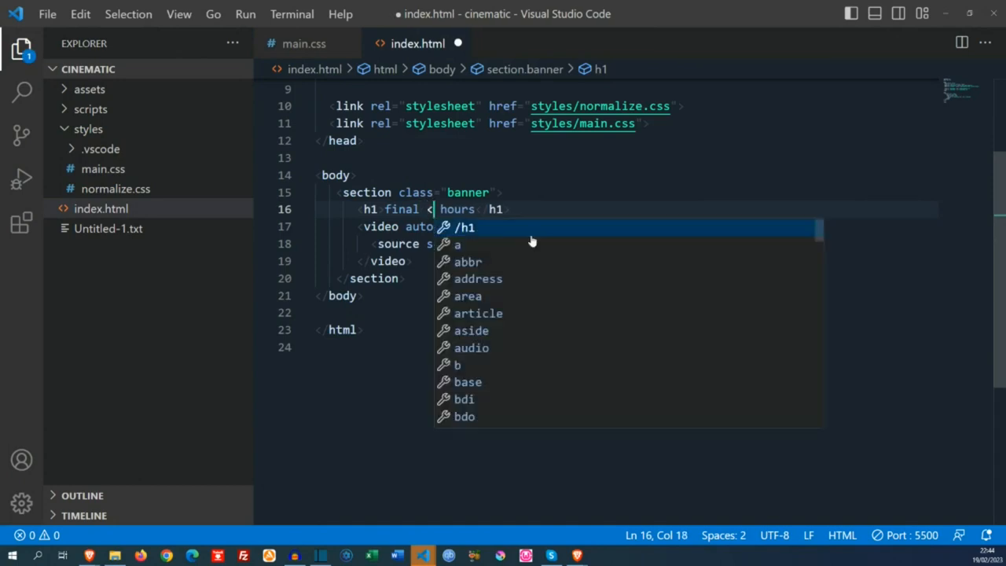
type("br")
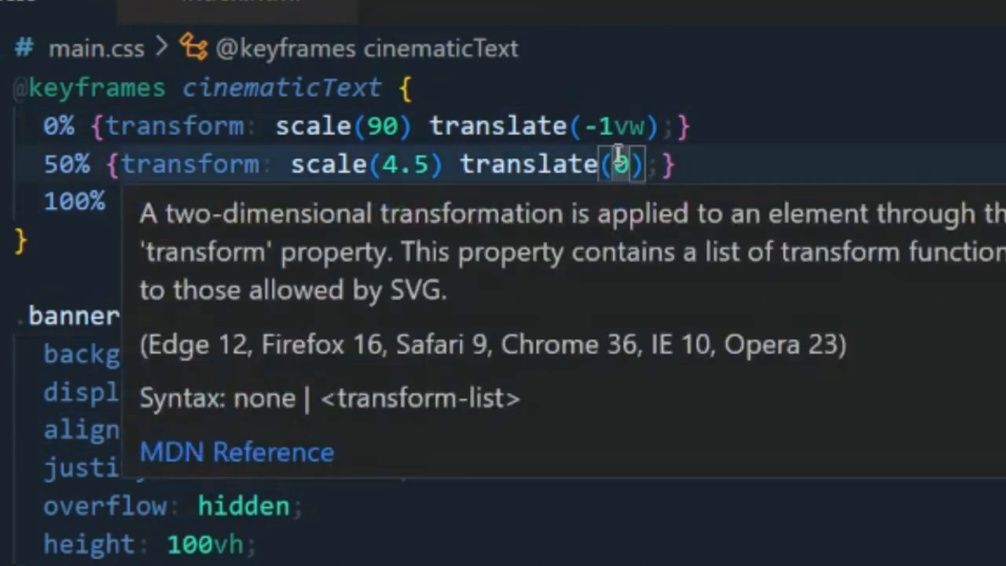
Make the 50% keyframe translate by (0, 0).
type(", 0")
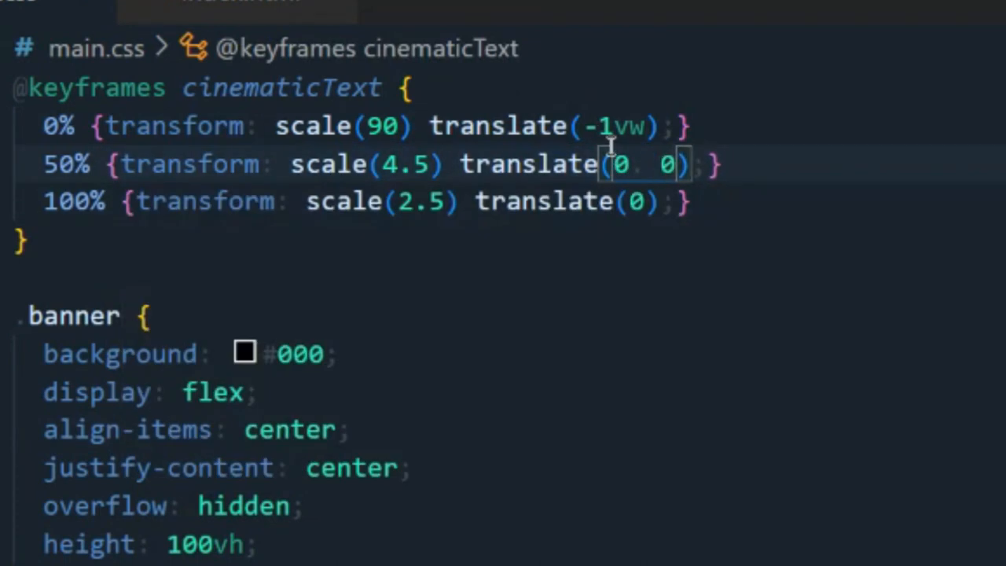